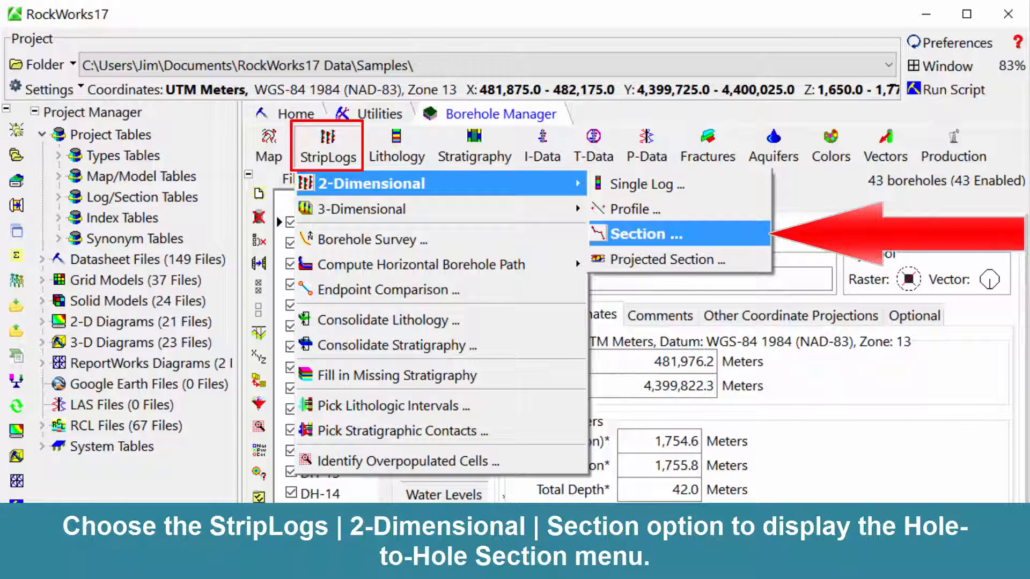
- Launch the Hole-to-Hole Section window from StripLogs 2-Dimensional Section
{"action": "left_click", "coordinate": [645, 233]}
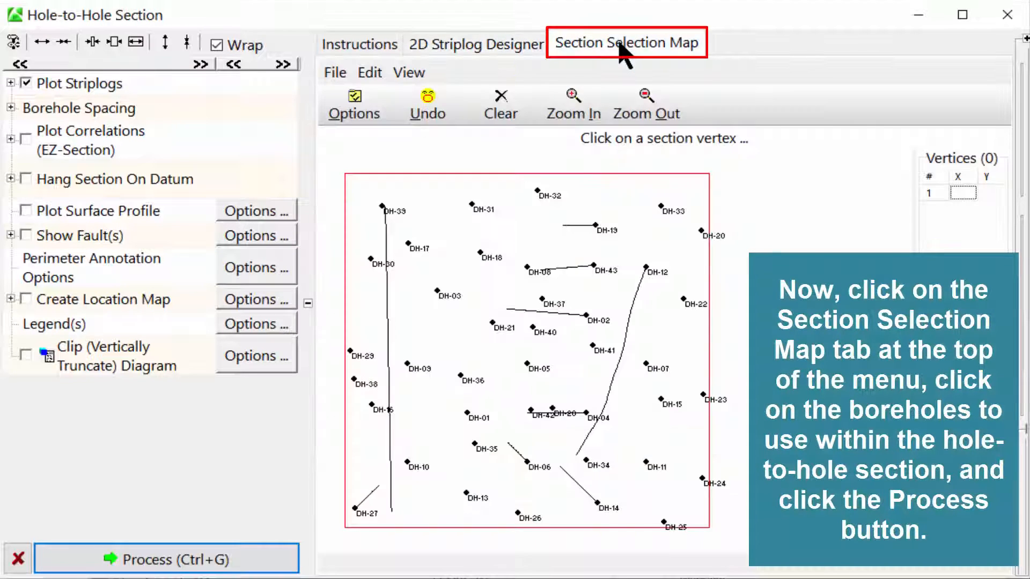
{"action": "mouse_move", "coordinate": [546, 200]}
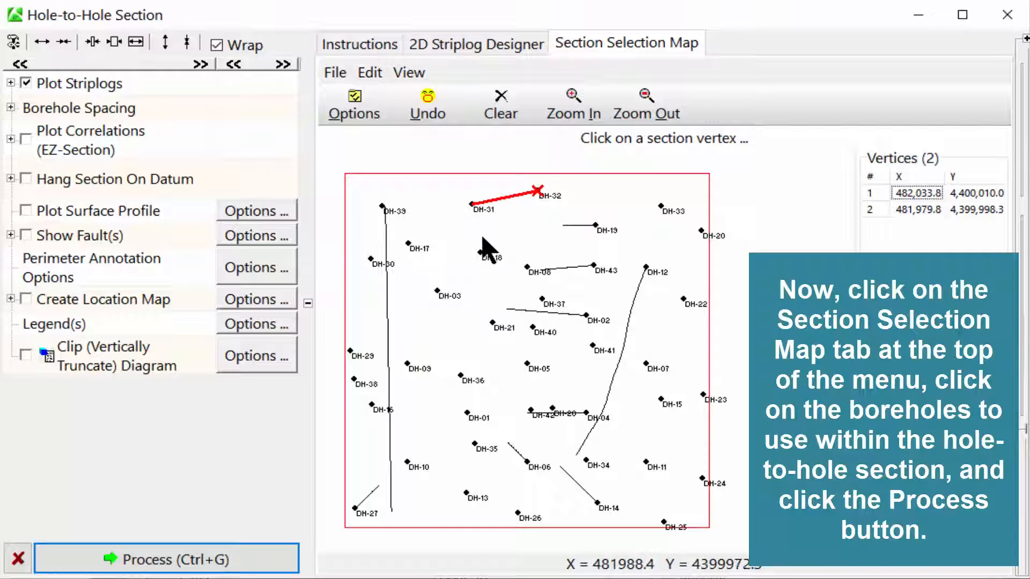
- Extend the traverse through the remaining boreholes down to DH-26 and process Cross-Section A-A'
{"action": "left_click", "coordinate": [435, 294]}
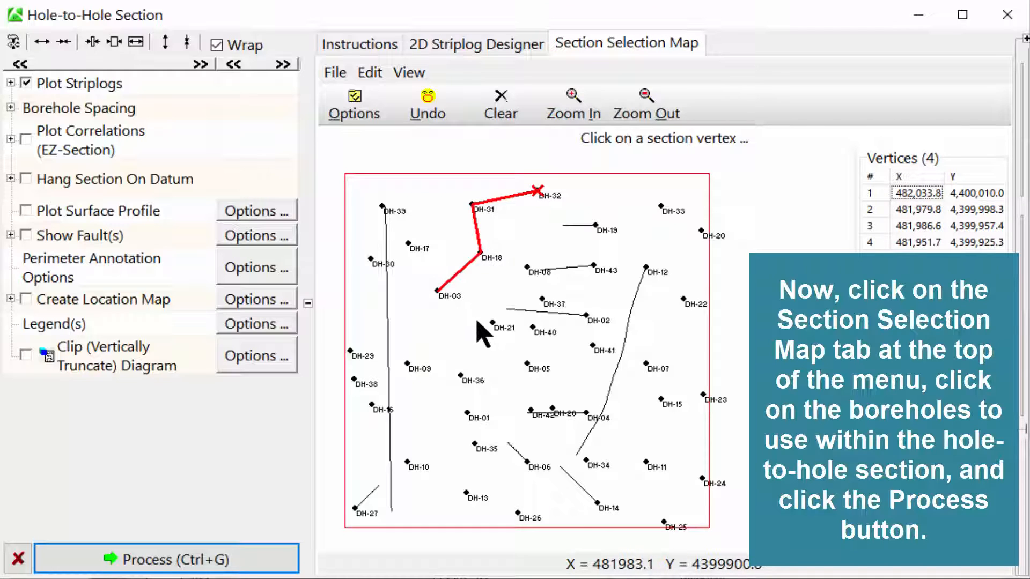
{"action": "left_click", "coordinate": [467, 381]}
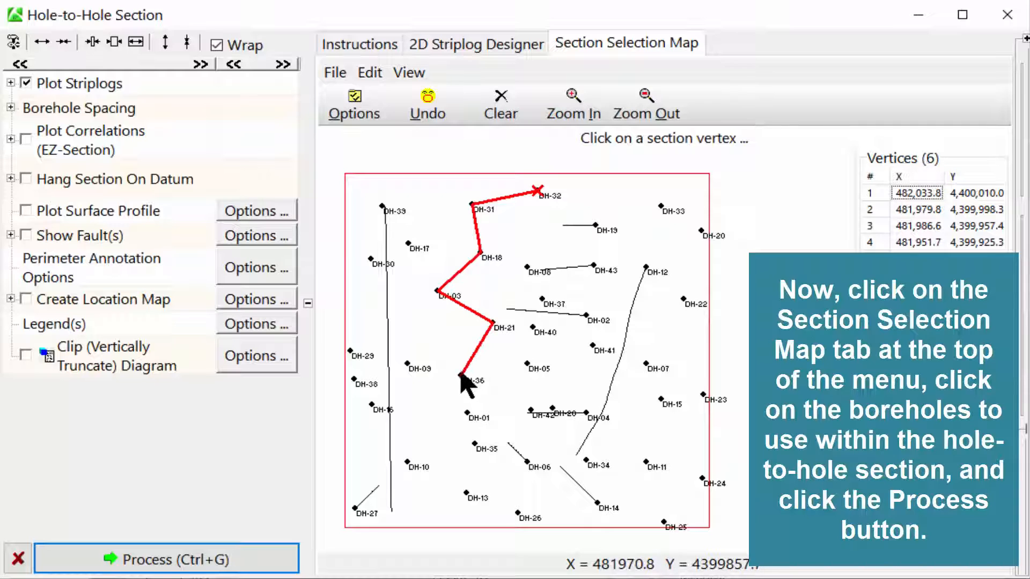
{"action": "left_click", "coordinate": [476, 450]}
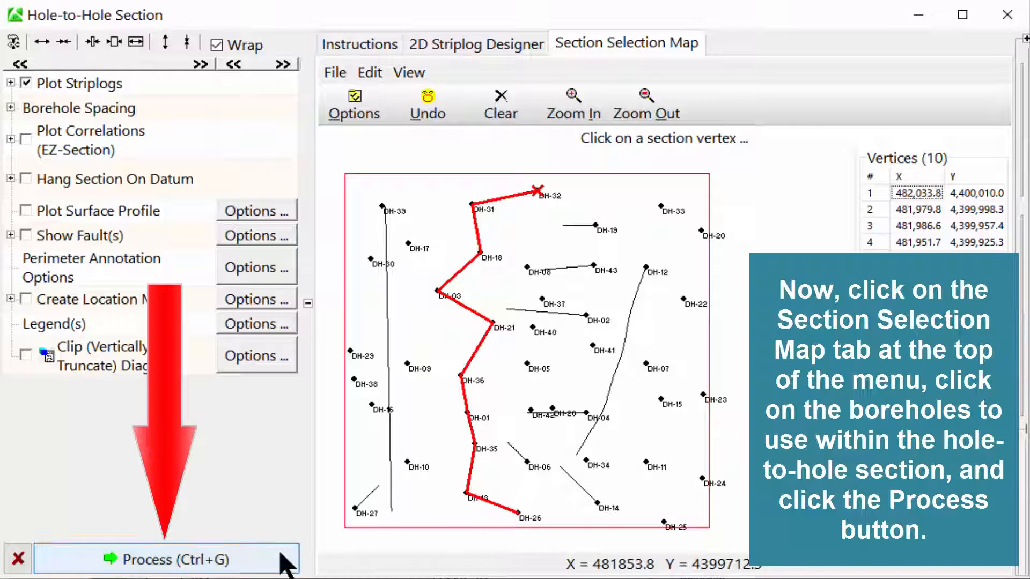
{"action": "left_click", "coordinate": [139, 560]}
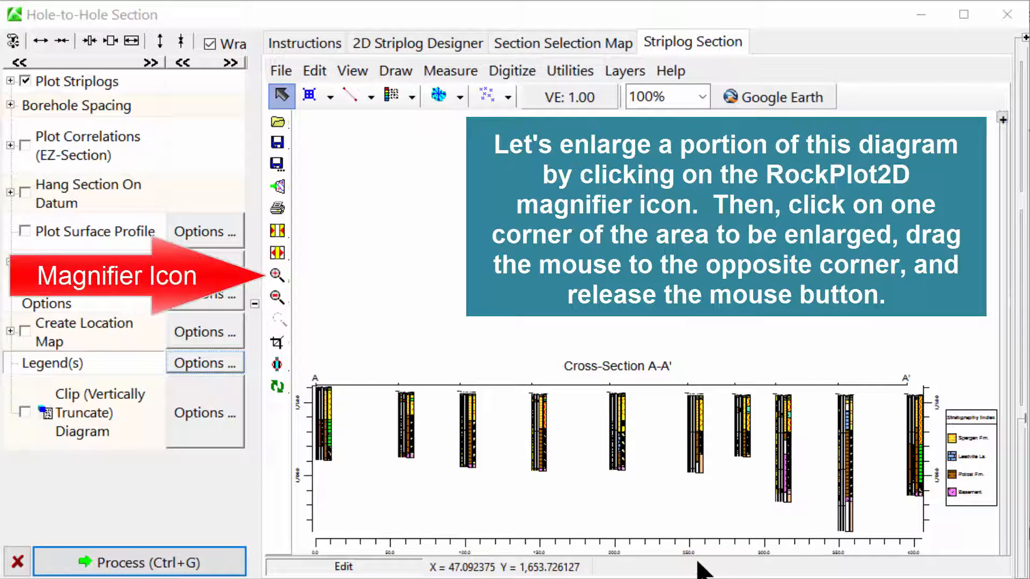
{"action": "mouse_move", "coordinate": [337, 364]}
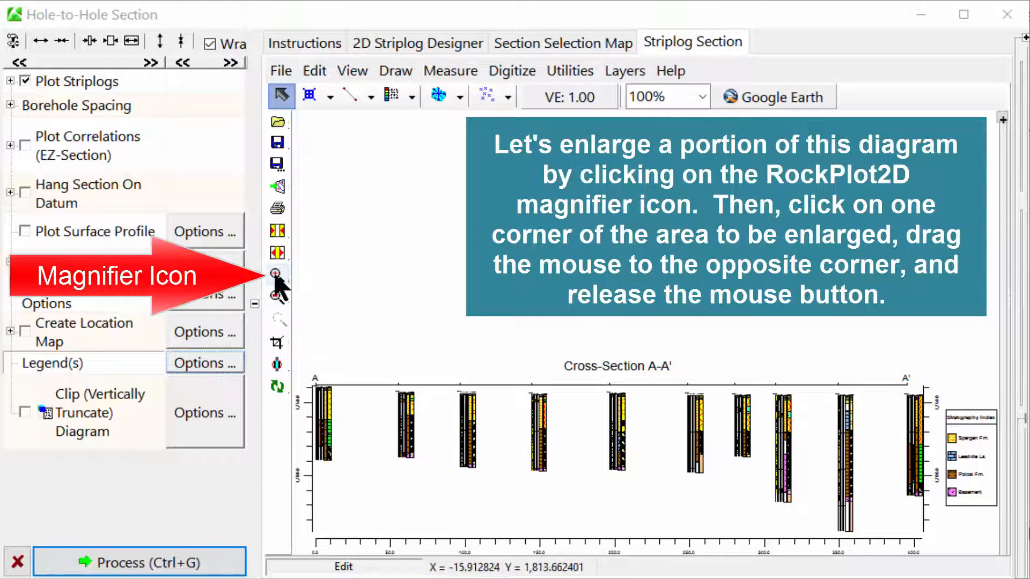
- Zoom into the left end of Cross-Section A-A' near A with the area magnifier
{"action": "left_click", "coordinate": [277, 275]}
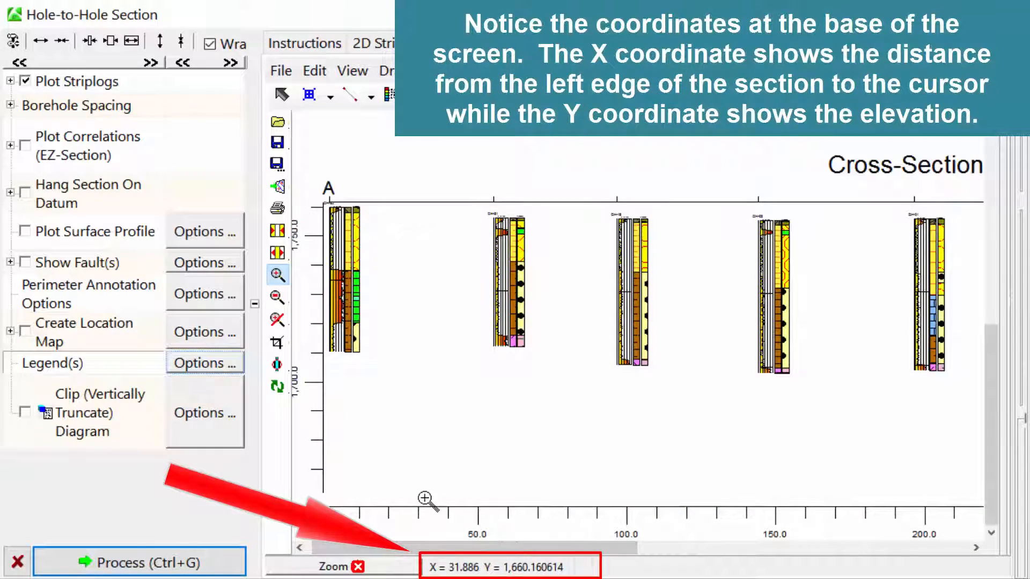
{"action": "mouse_move", "coordinate": [315, 334]}
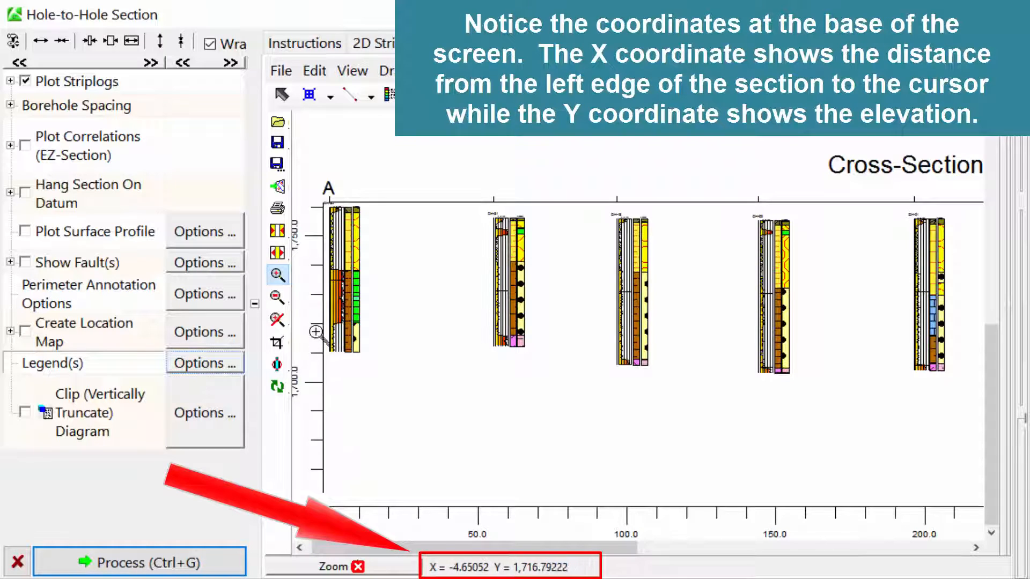
{"action": "mouse_move", "coordinate": [397, 339]}
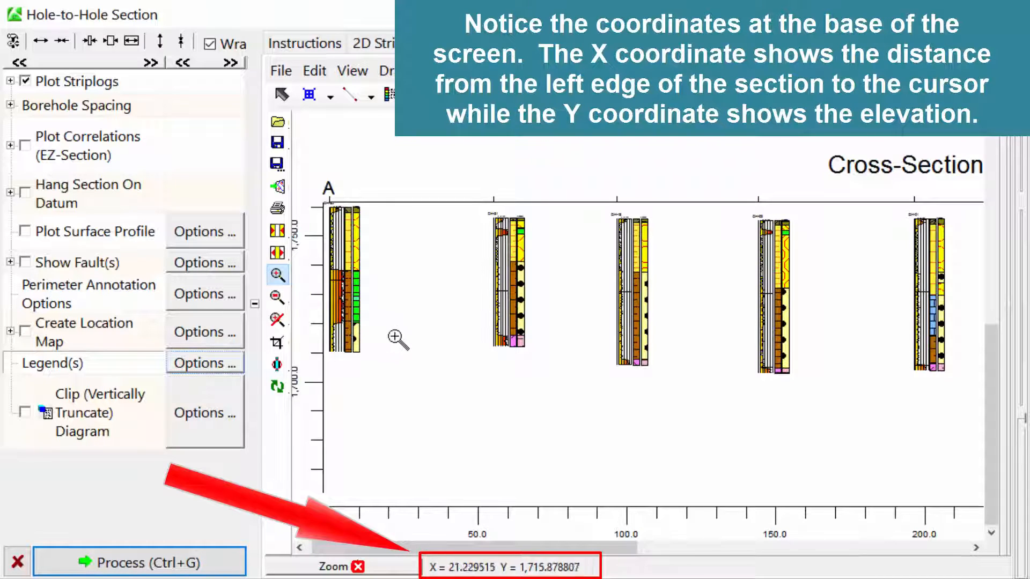
{"action": "mouse_move", "coordinate": [550, 338]}
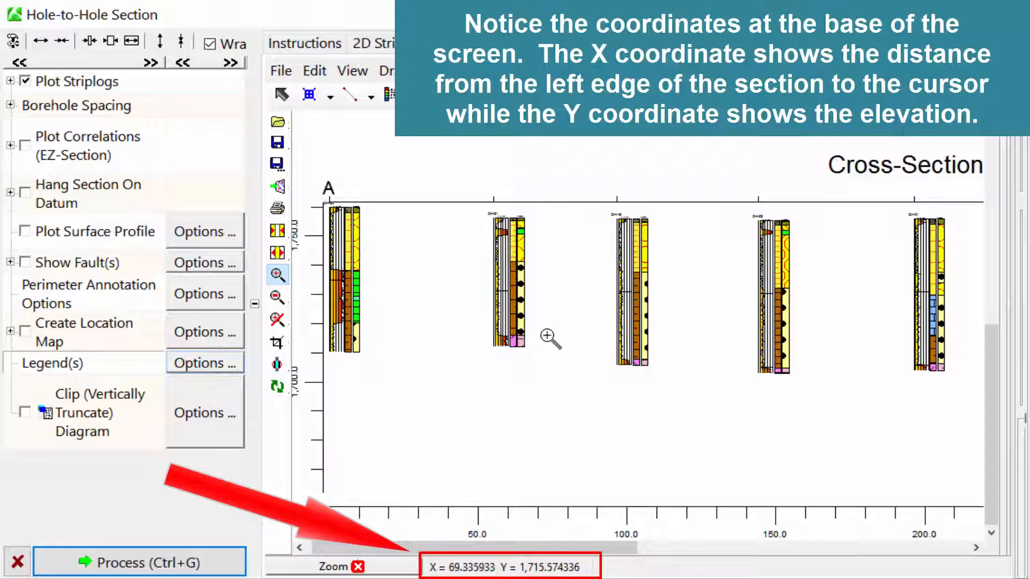
{"action": "mouse_move", "coordinate": [695, 324]}
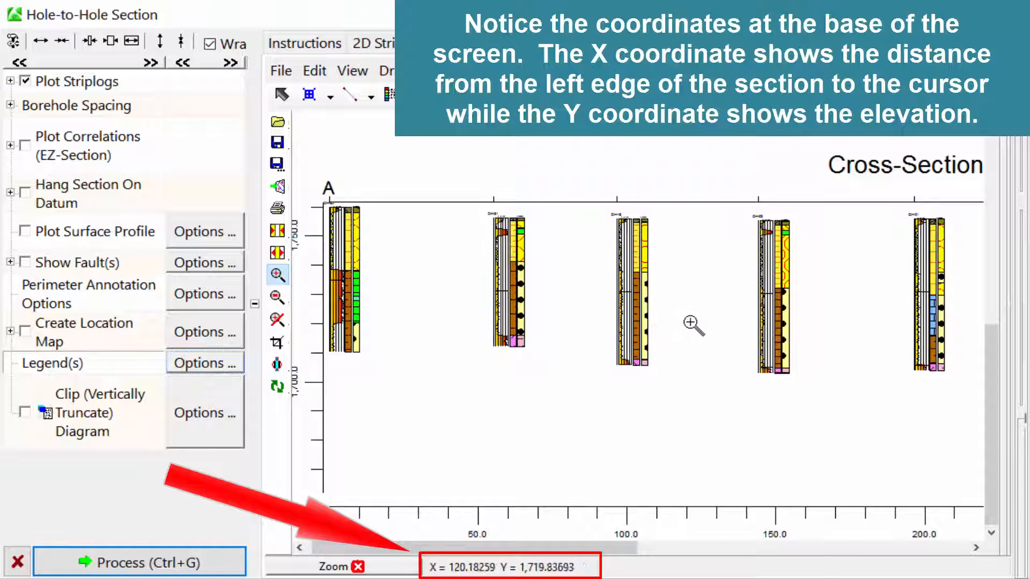
{"action": "mouse_move", "coordinate": [848, 287]}
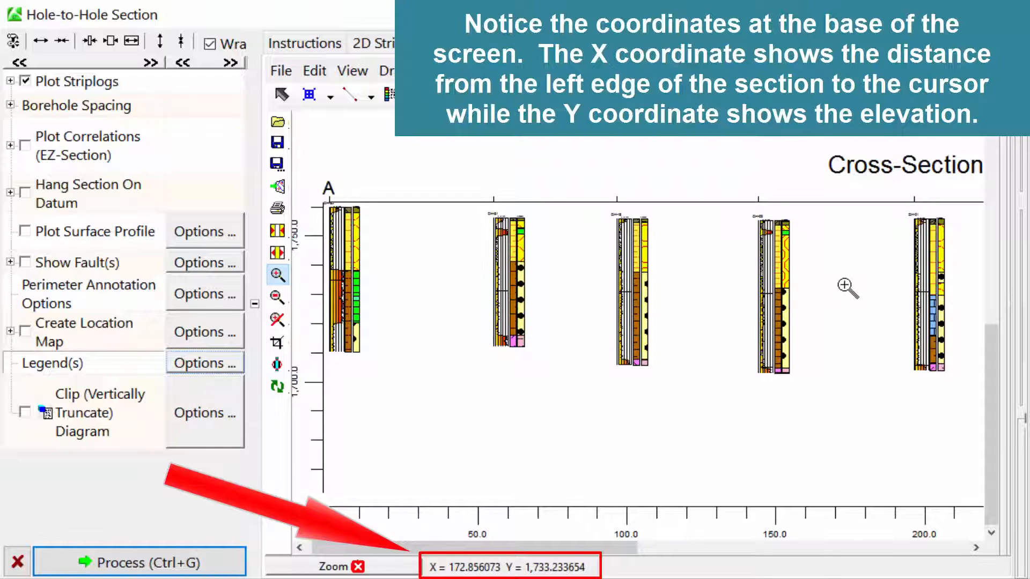
{"action": "left_click", "coordinate": [304, 43]}
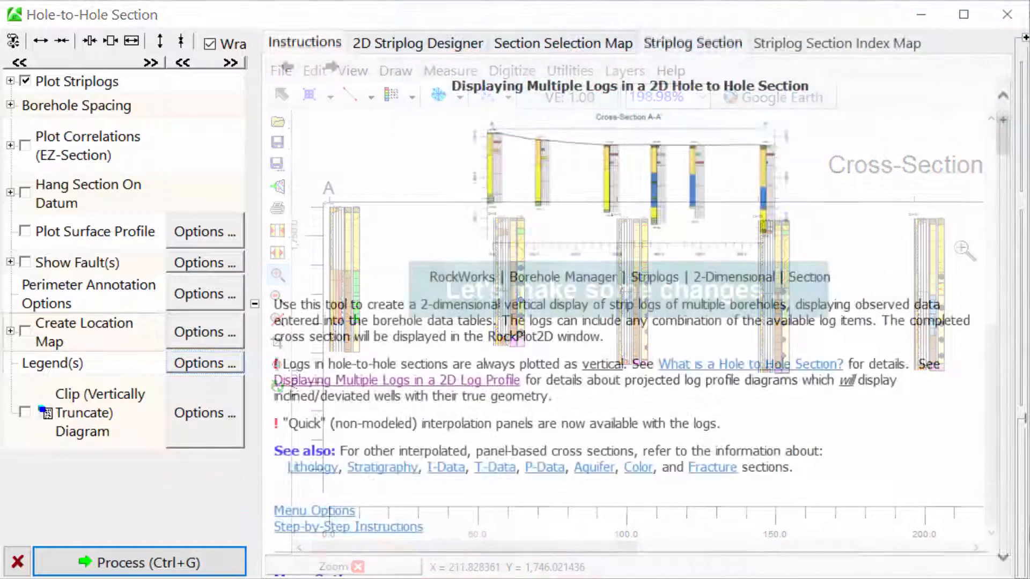
- Return to the section options and switch on Create Location Map
{"action": "left_click", "coordinate": [303, 43]}
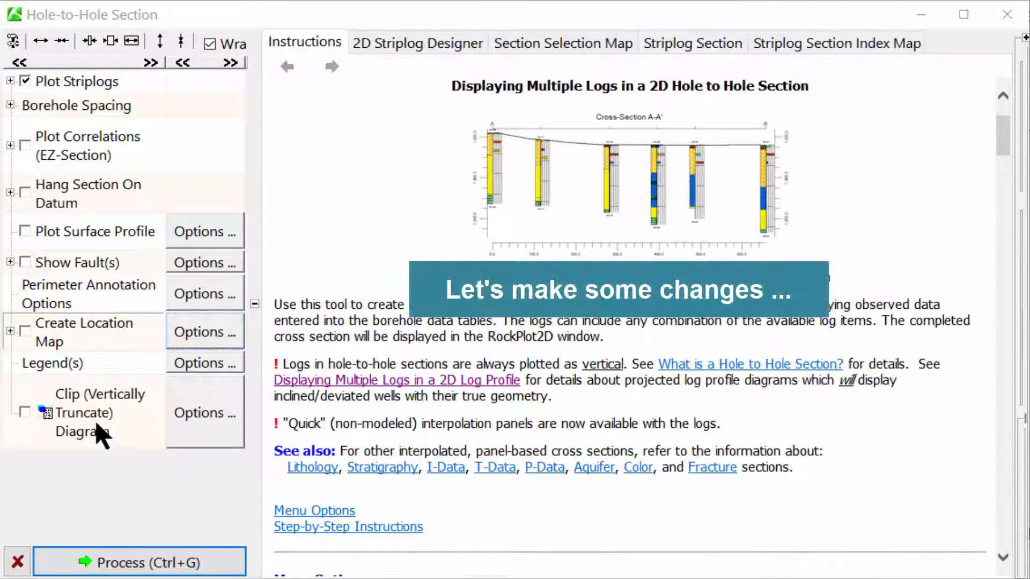
{"action": "left_click", "coordinate": [25, 332]}
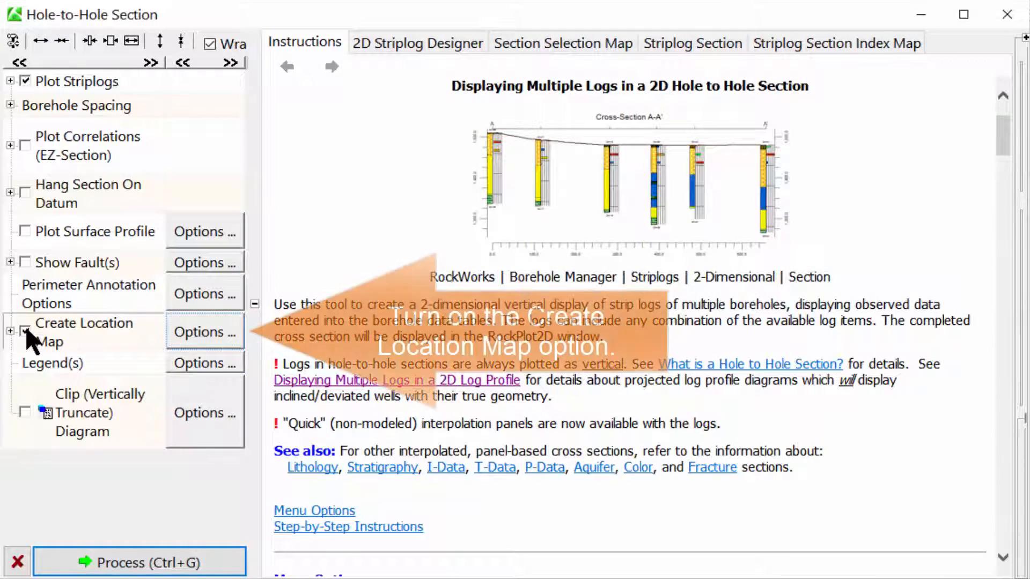
{"action": "left_click", "coordinate": [25, 332]}
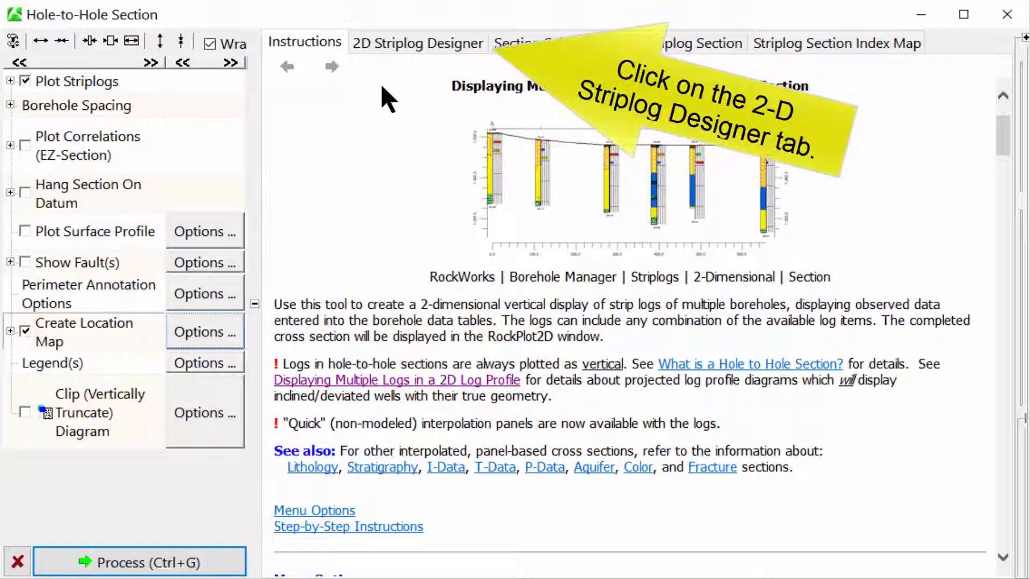
- Enable Stratigraphy text labels in the 2D Striplog Designer and go back to the selection map
{"action": "left_click", "coordinate": [417, 42]}
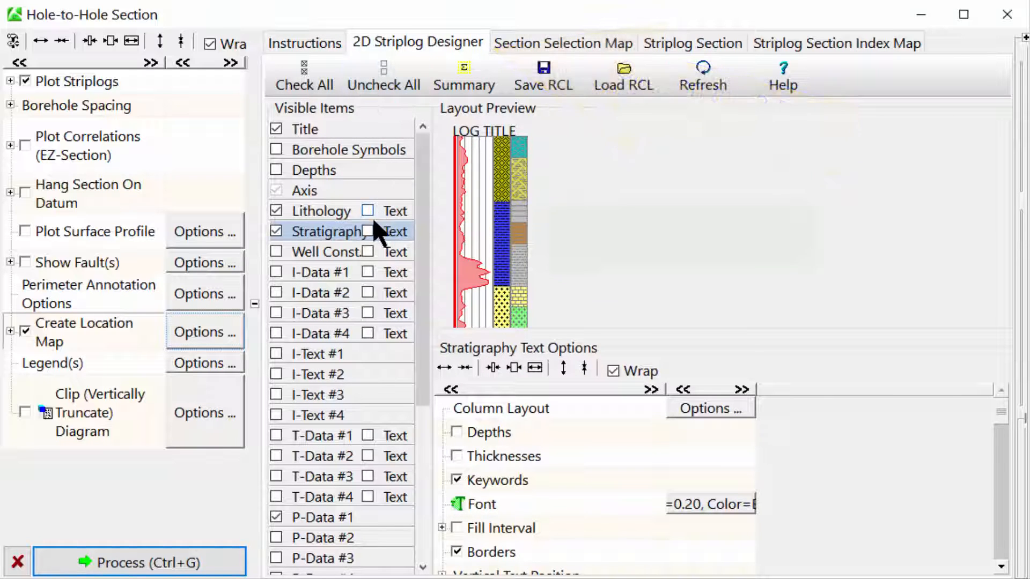
{"action": "left_click", "coordinate": [368, 232]}
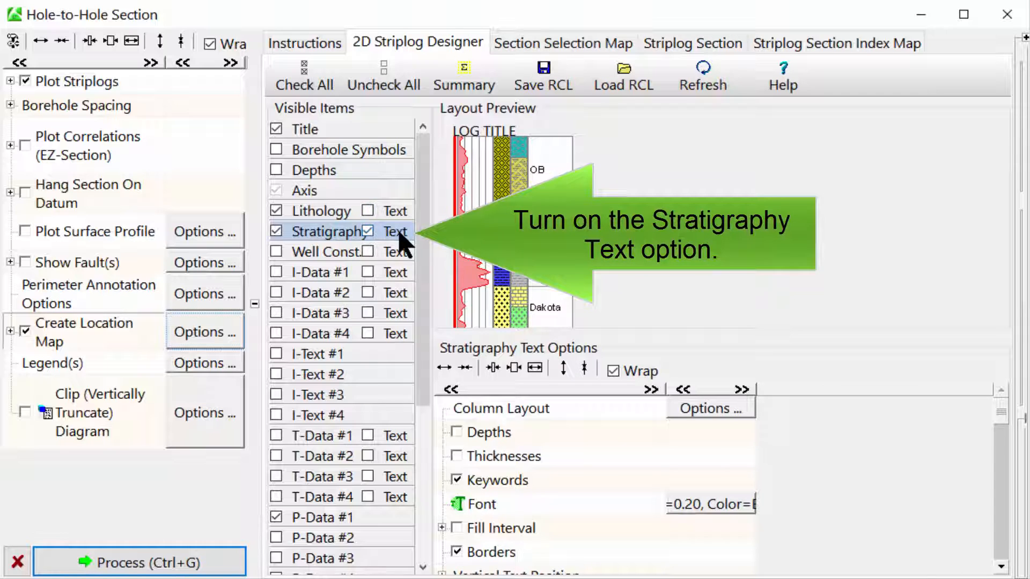
{"action": "mouse_move", "coordinate": [427, 283]}
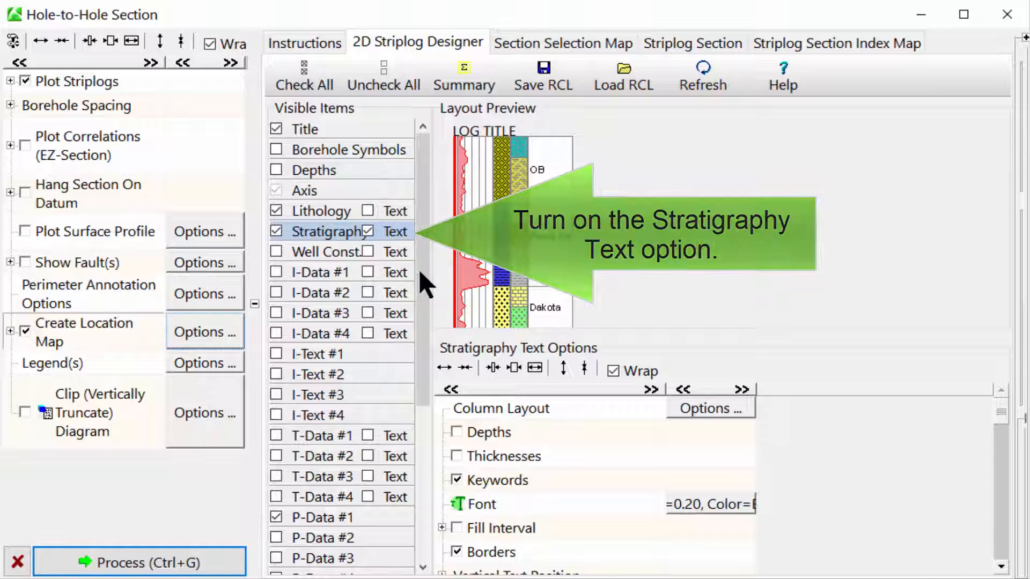
{"action": "left_click", "coordinate": [561, 43]}
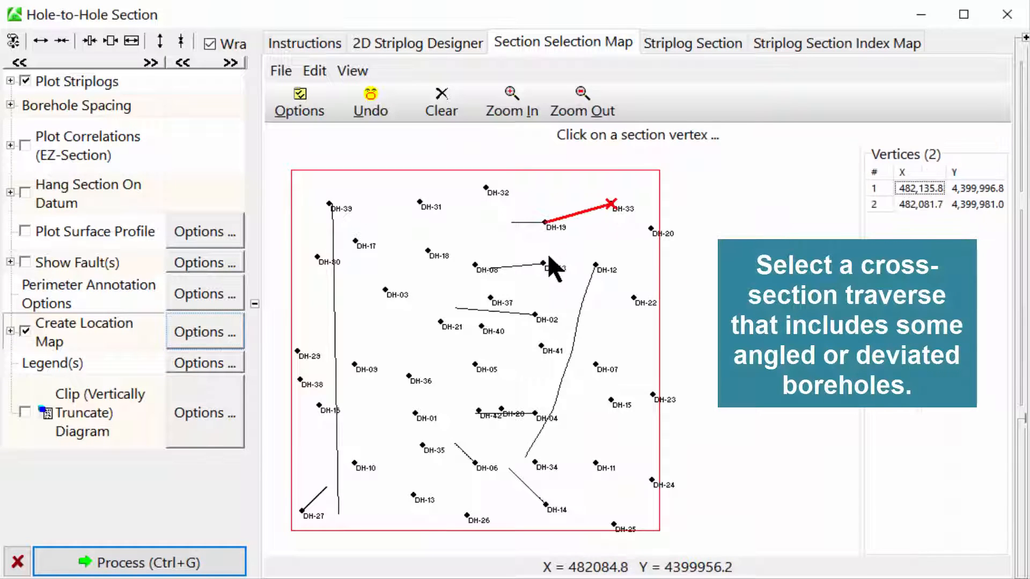
- Extend the new traverse through the angled boreholes to DH-13 and process the section
{"action": "left_click", "coordinate": [546, 349]}
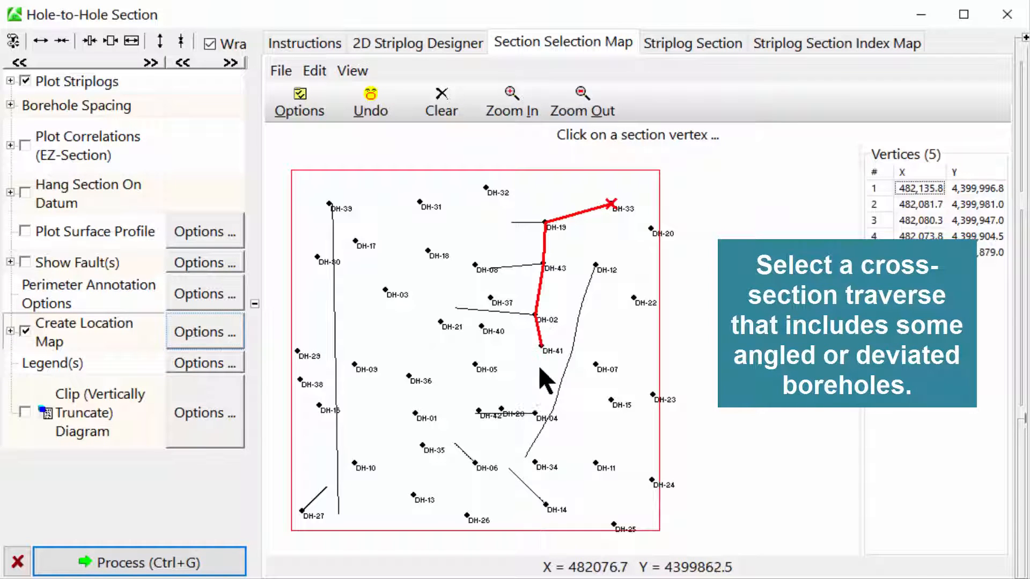
{"action": "left_click", "coordinate": [477, 469]}
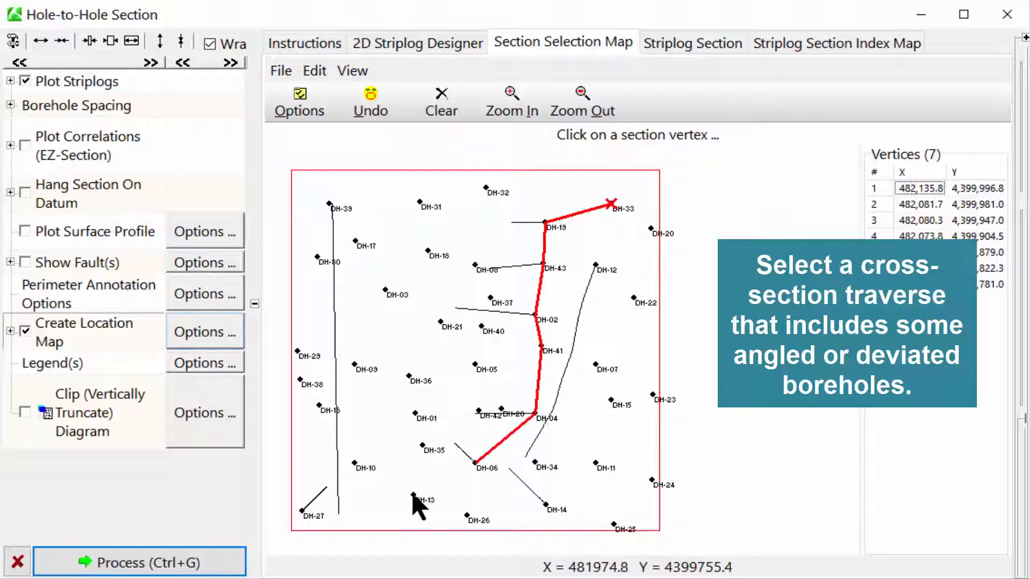
{"action": "left_click", "coordinate": [412, 496]}
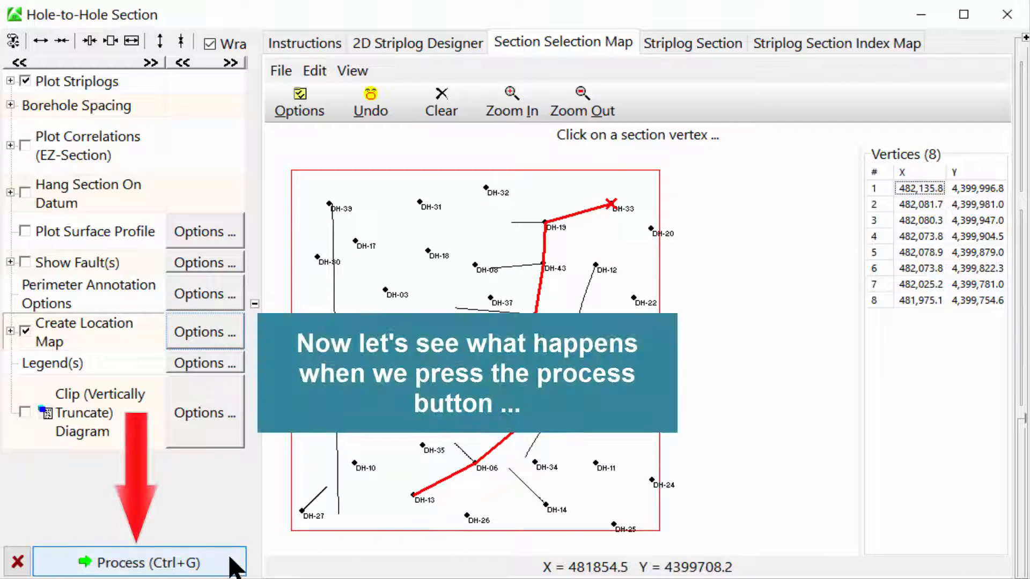
{"action": "left_click", "coordinate": [138, 564]}
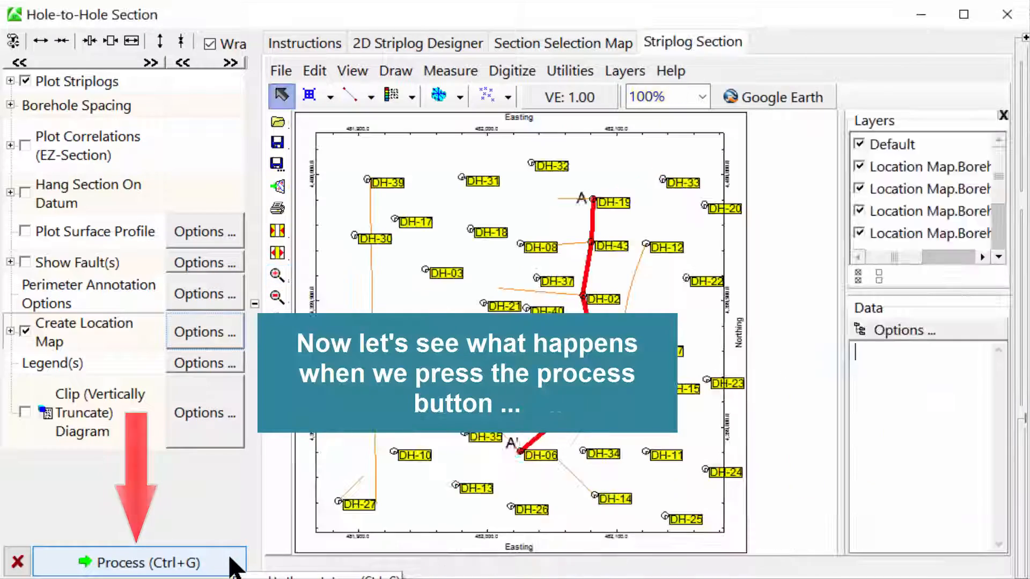
- Process Cross-Section A-A' with EZ-Section stratigraphy correlations in Patterns & Colors
{"action": "left_click", "coordinate": [137, 562]}
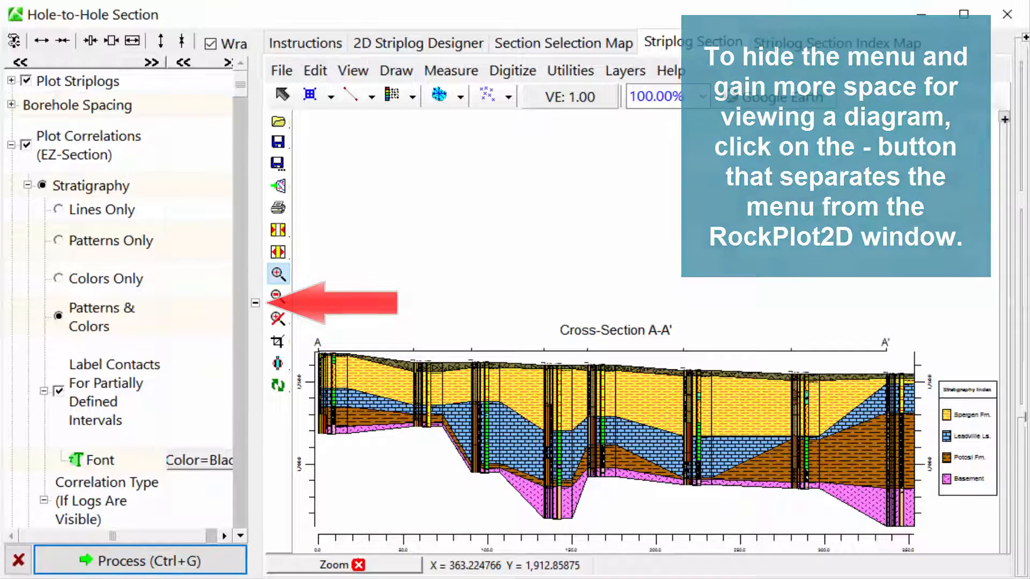
- Collapse the settings menu so the correlated cross-section spans the full window
{"action": "left_click", "coordinate": [255, 302]}
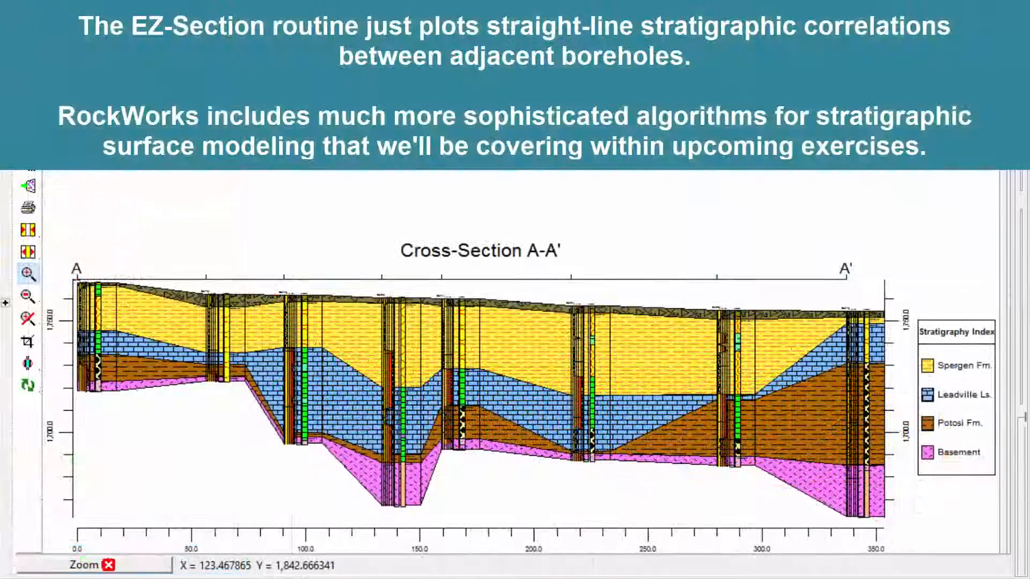